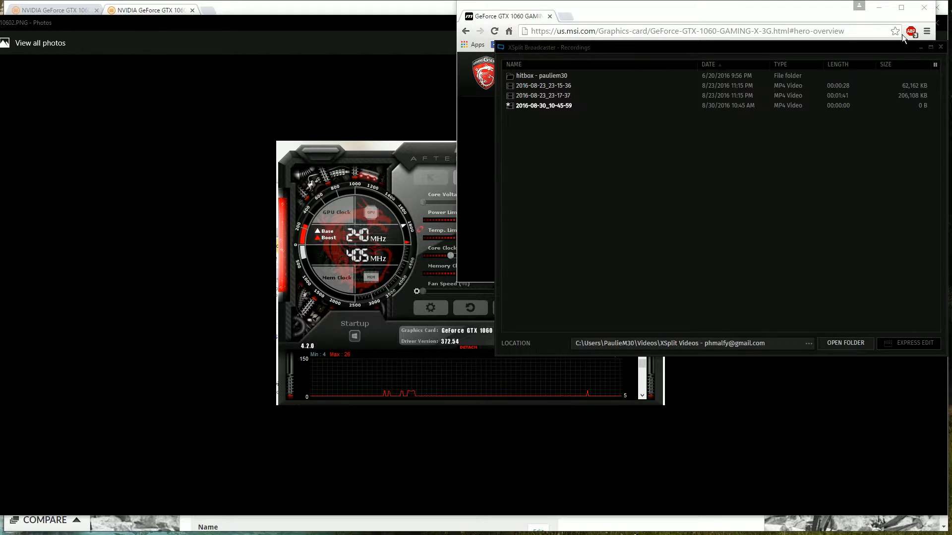
Step: Close the XSplit recordings list and the MSI GTX 1060 product page, revealing the Afterburner screenshot
{"action": "left_click", "coordinate": [940, 46]}
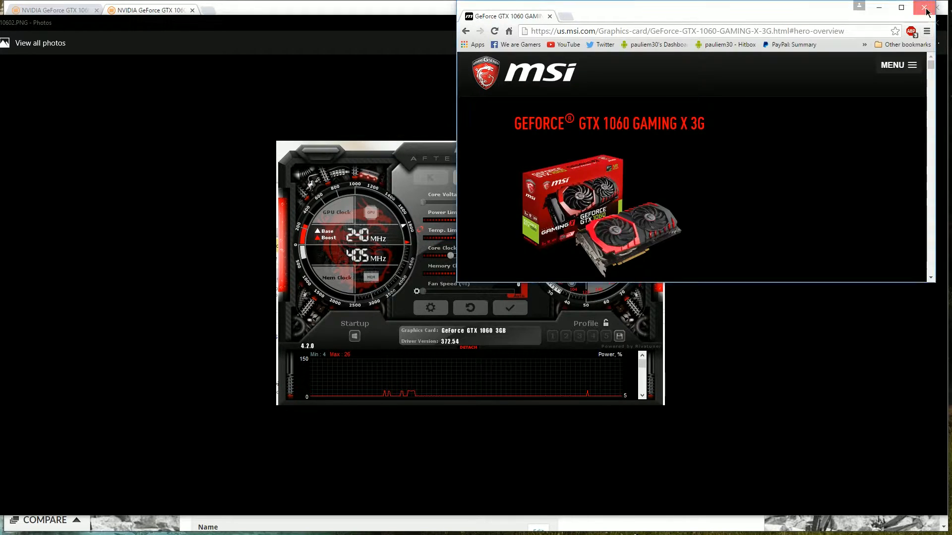
{"action": "left_click", "coordinate": [925, 9]}
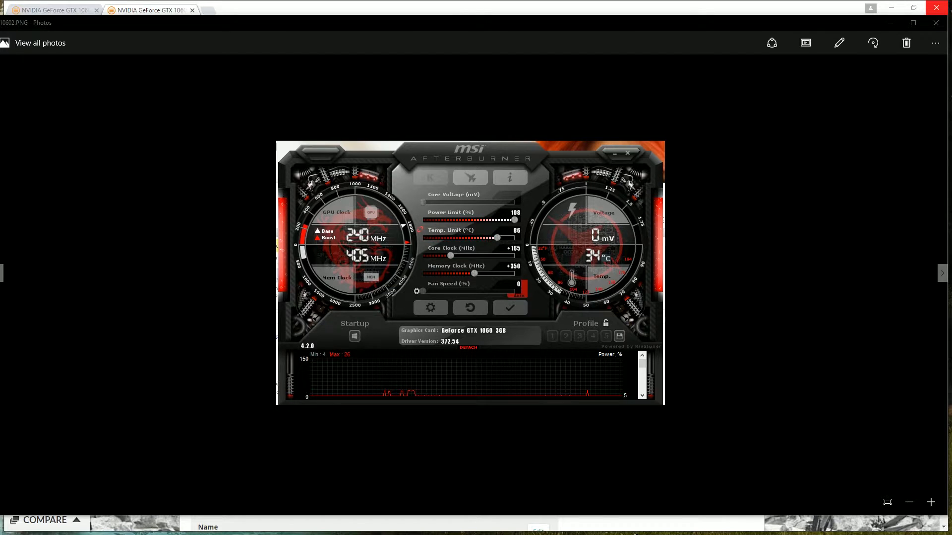
{"action": "mouse_move", "coordinate": [558, 247]}
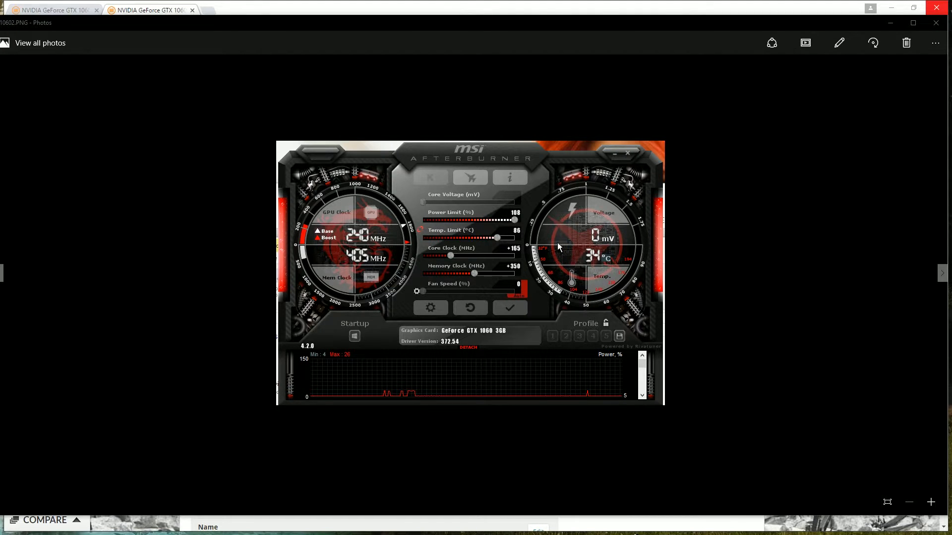
{"action": "mouse_move", "coordinate": [539, 241]}
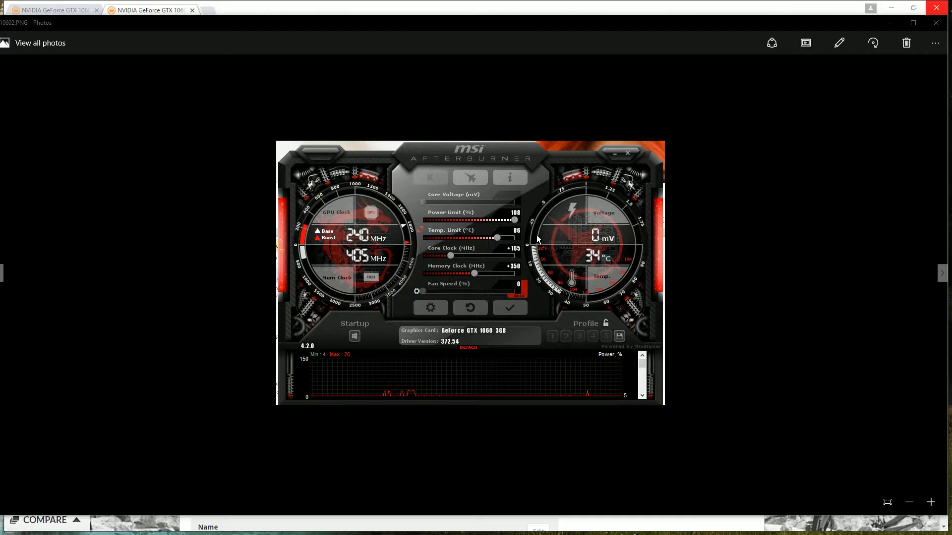
{"action": "mouse_move", "coordinate": [512, 248]}
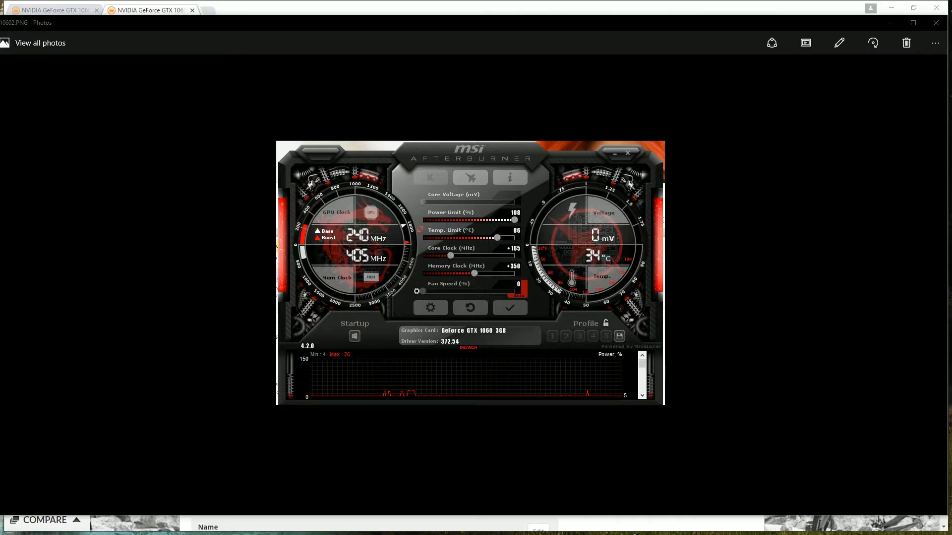
{"action": "left_click", "coordinate": [148, 10]}
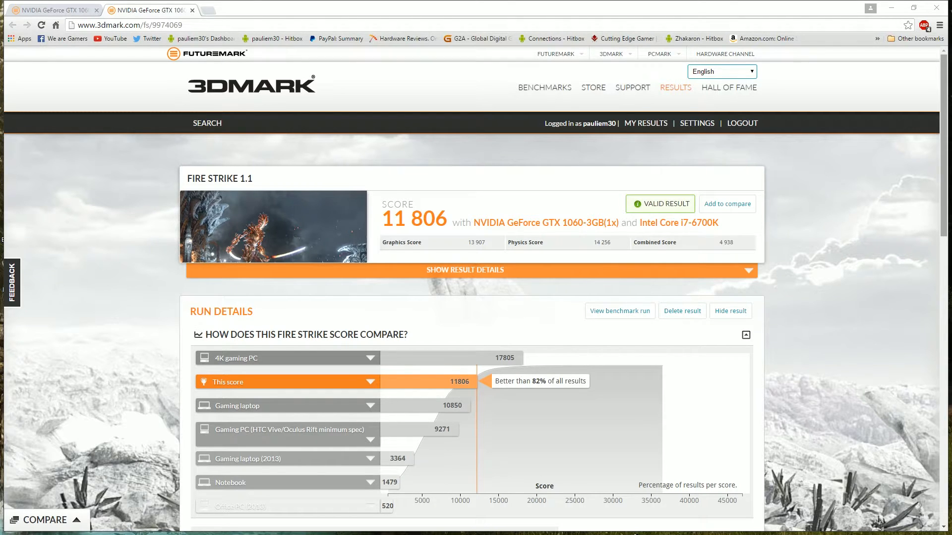
{"action": "mouse_move", "coordinate": [851, 329]}
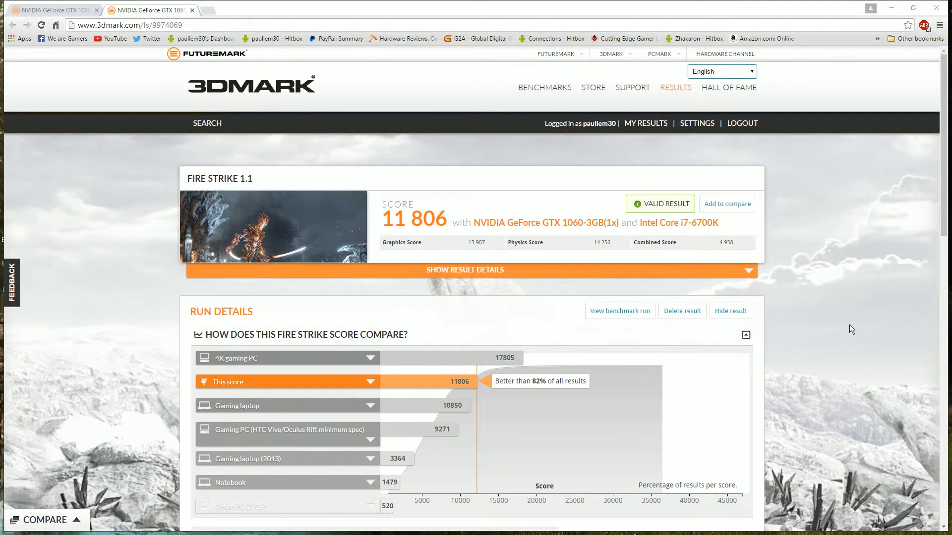
Step: Scroll the Fire Strike 1.1 result (11 806) down to the MSI GTX 1060 3GB card details
{"action": "scroll", "scroll_direction": "down", "scroll_amount": 3}
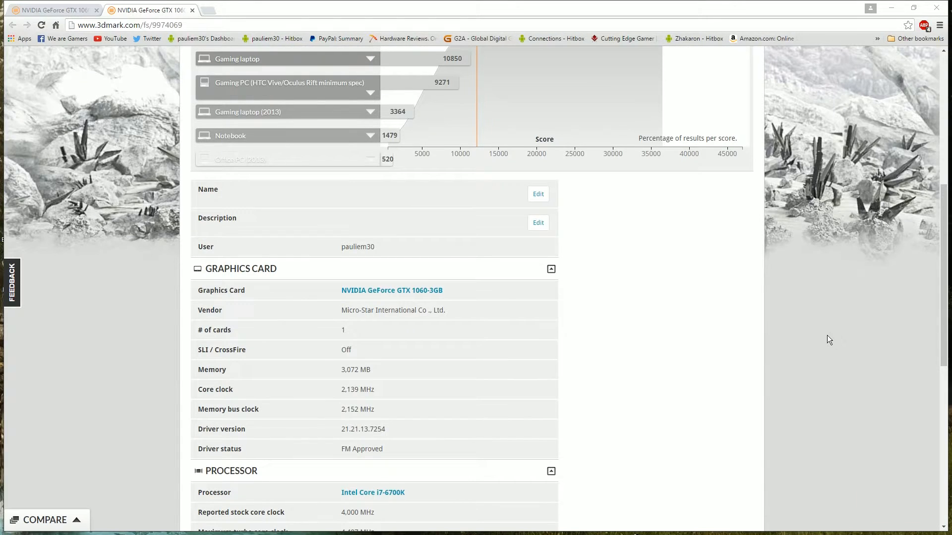
{"action": "mouse_move", "coordinate": [824, 346]}
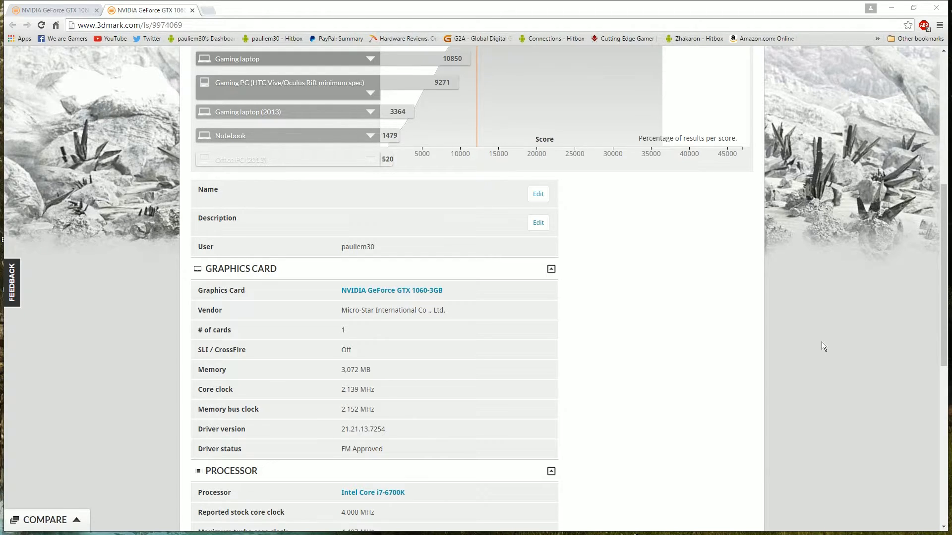
{"action": "mouse_move", "coordinate": [626, 426]}
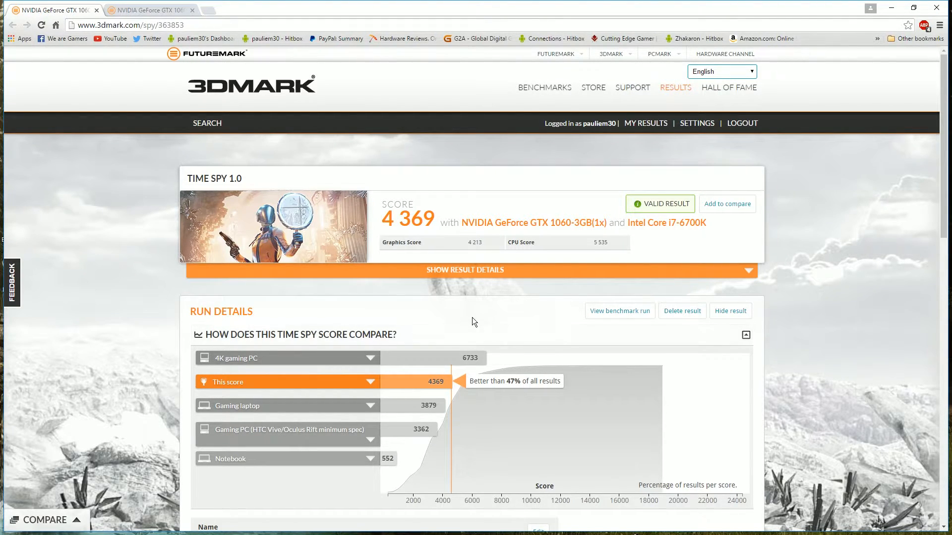
{"action": "mouse_move", "coordinate": [448, 259]}
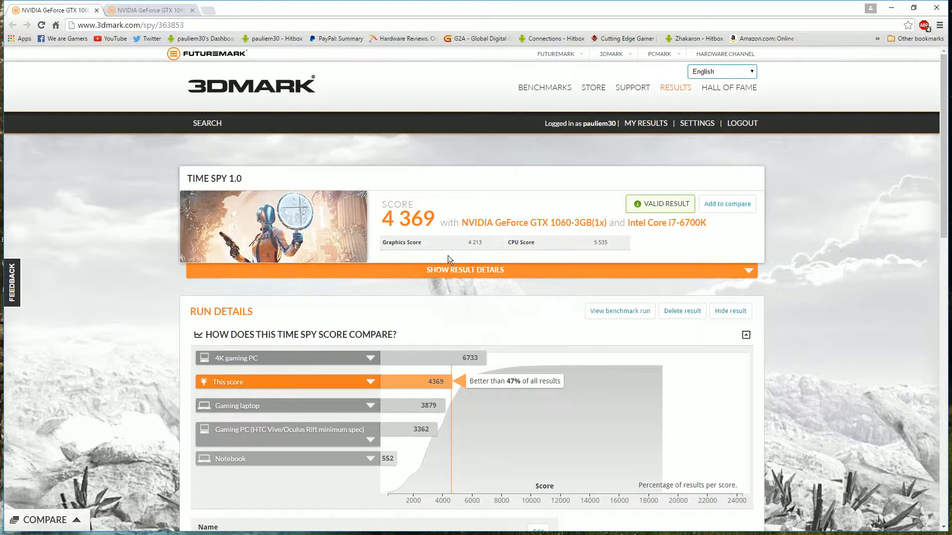
Step: Scroll the Time Spy 1.0 result (4 369) down to the card's 2,152 MHz core and 2,177 MHz memory clocks
{"action": "scroll", "scroll_direction": "down", "scroll_amount": 3}
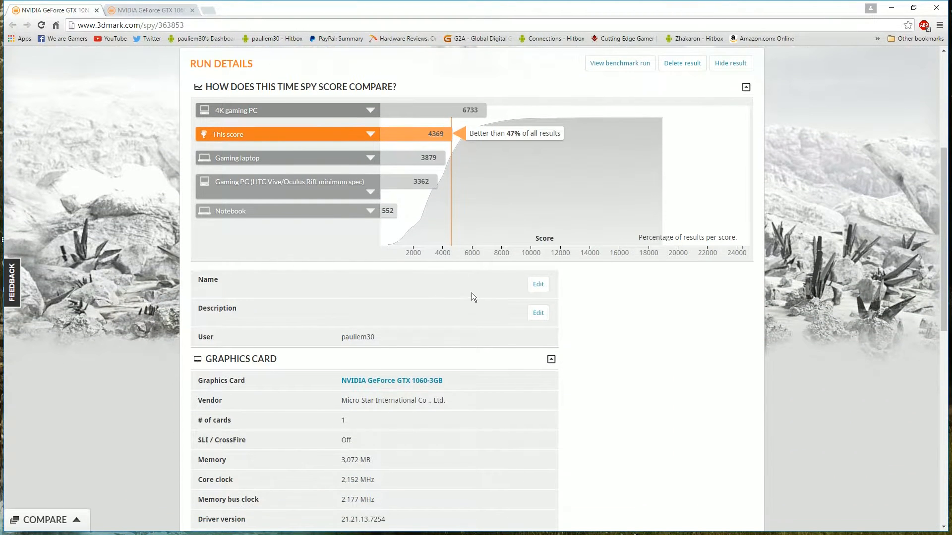
{"action": "scroll", "scroll_direction": "down", "scroll_amount": 3}
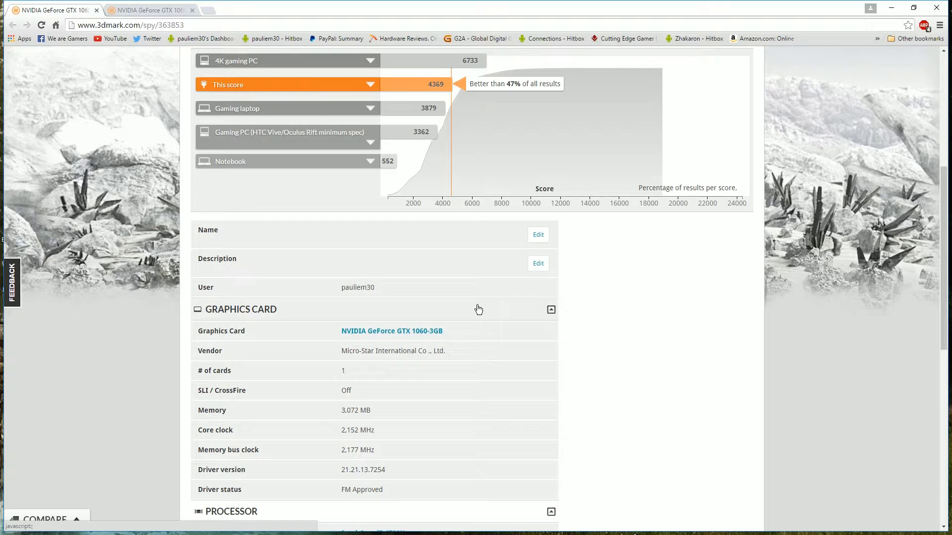